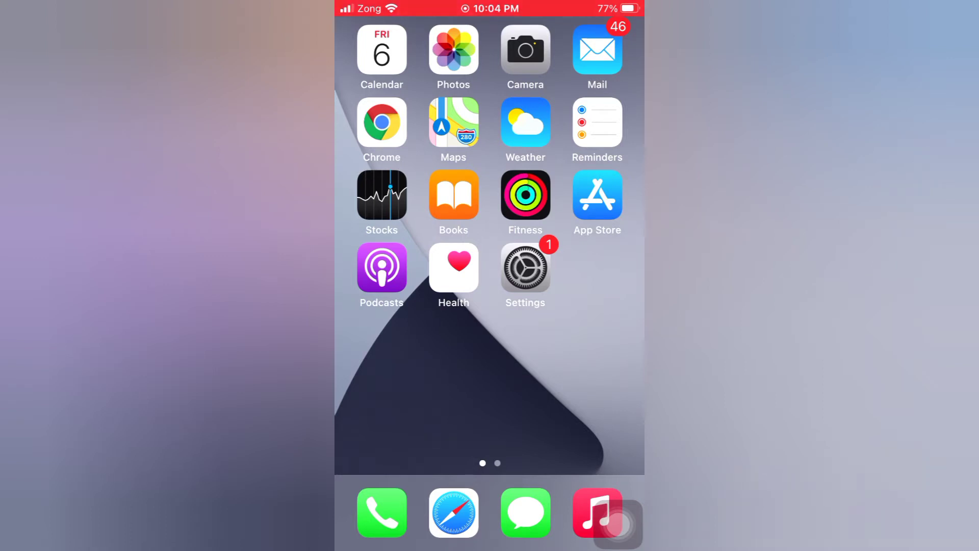
- Launch the Settings app from the iPhone home screen
left_click(525, 267)
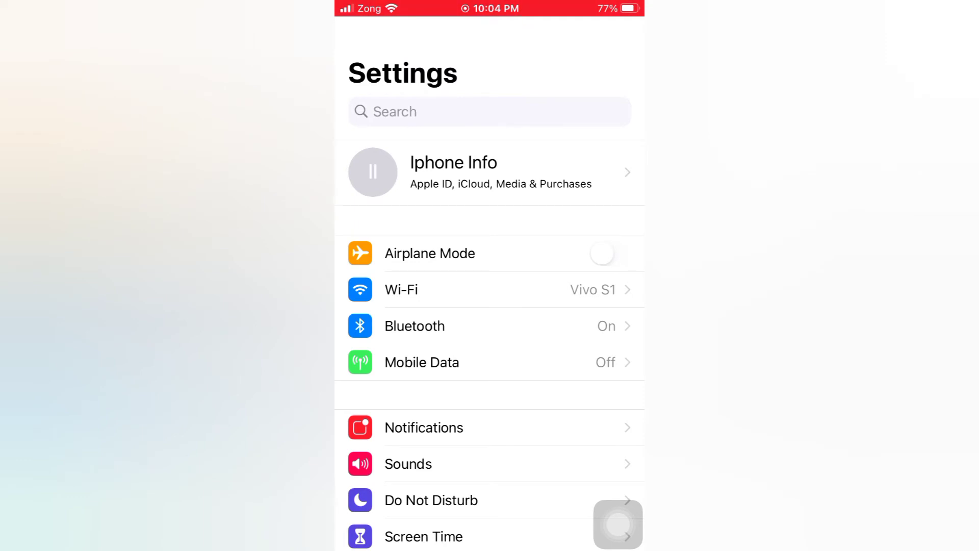
- Scroll down the Settings list to reach Touch ID & Passcode
scroll("down", 3)
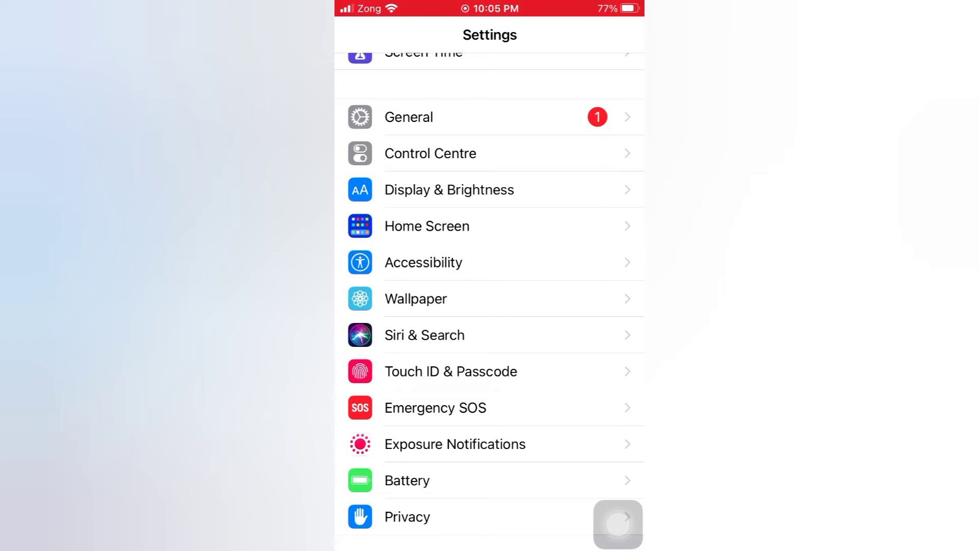
left_click(450, 371)
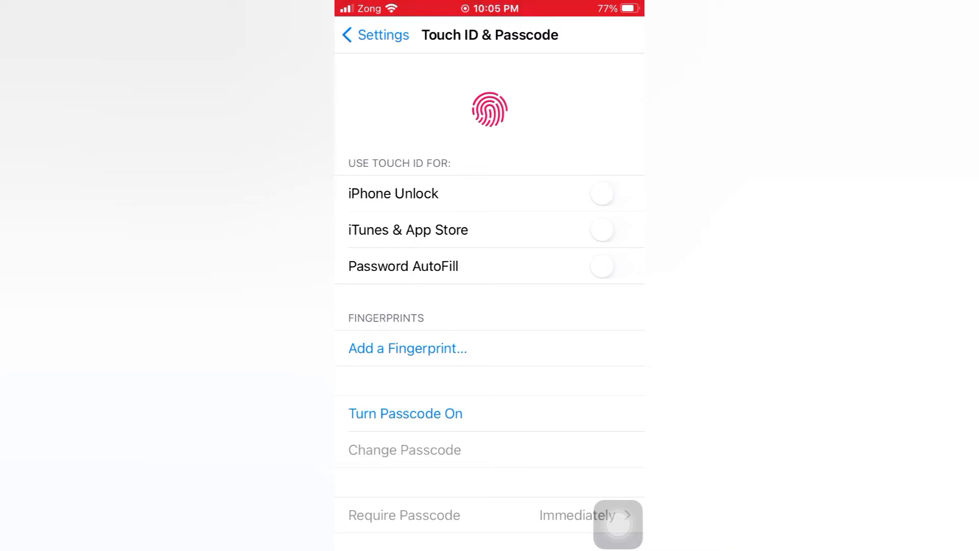
- Turn the passcode on using the Custom Alphanumeric Code format and proceed to verification
left_click(404, 412)
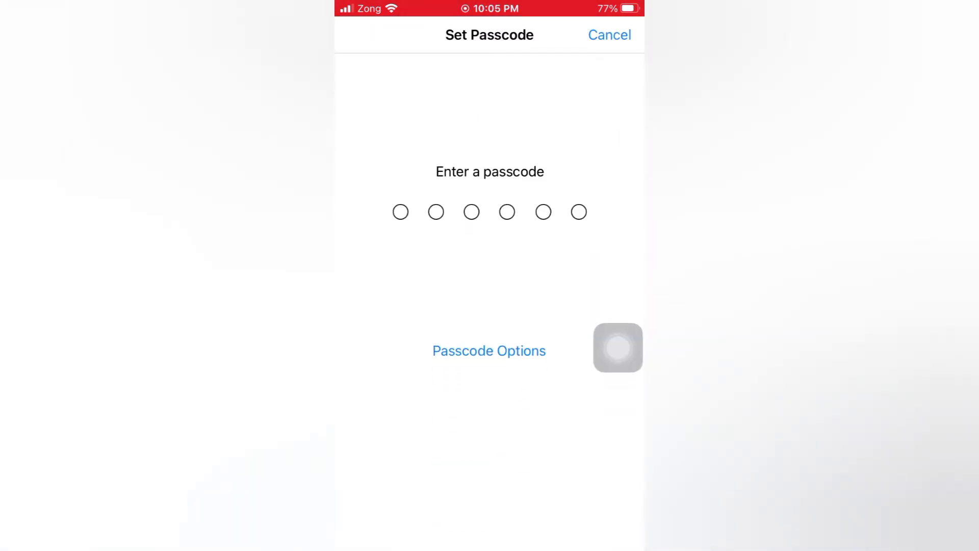
left_click(489, 350)
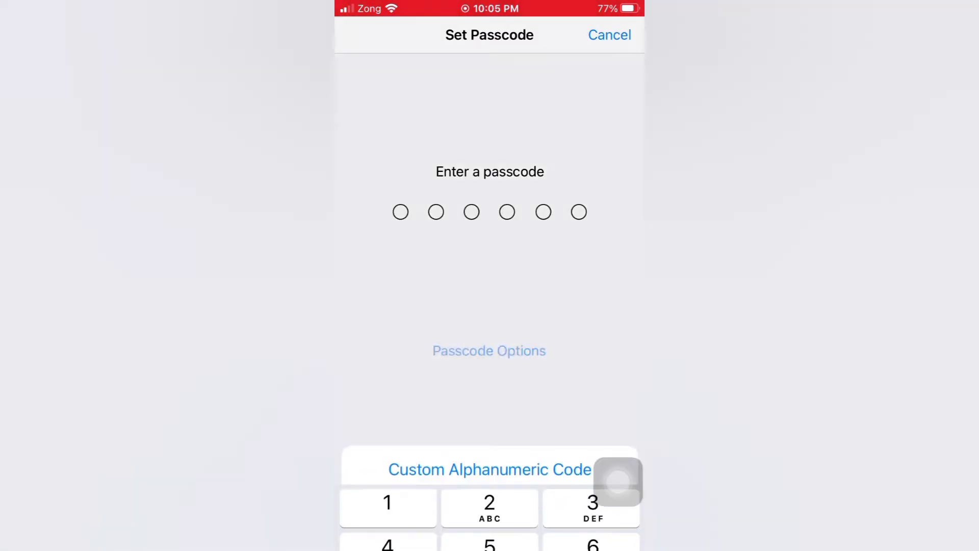
left_click(489, 350)
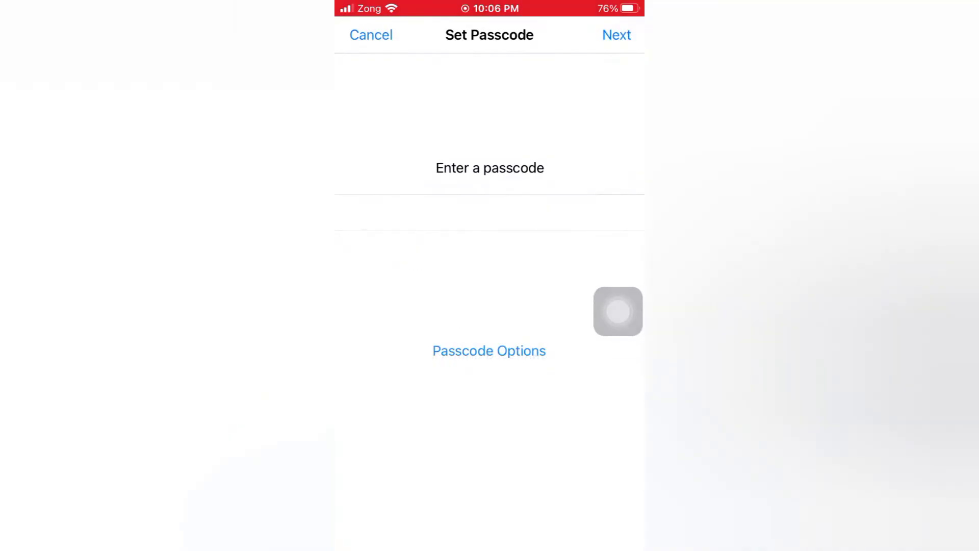
left_click(615, 34)
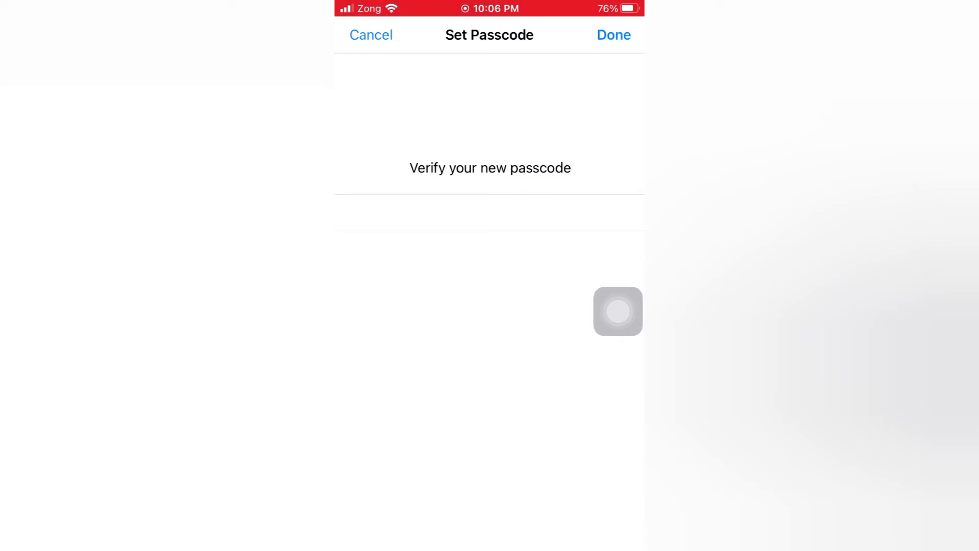
- Confirm the re-entered alphanumeric passcode on the Verify screen
left_click(613, 36)
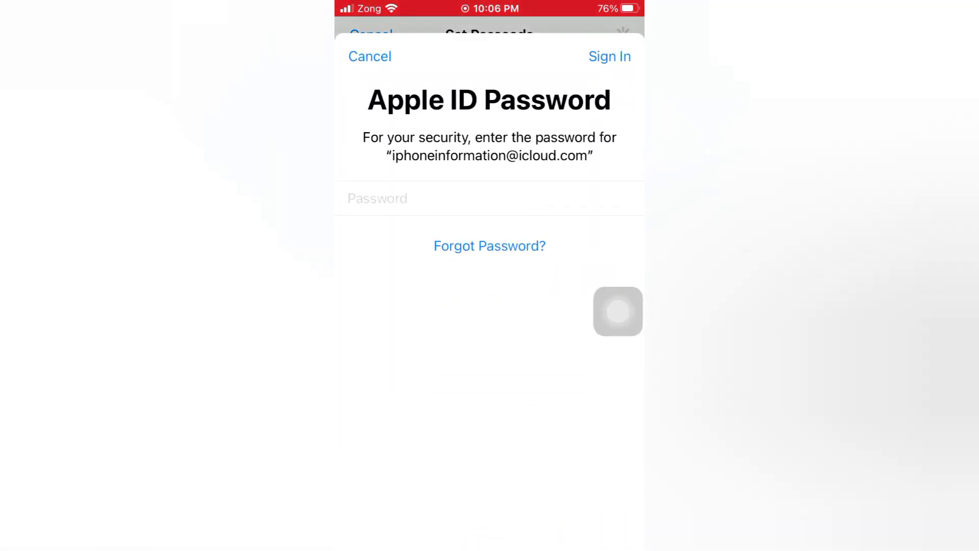
- Enter the Apple ID password to approve enabling the passcode
left_click(609, 56)
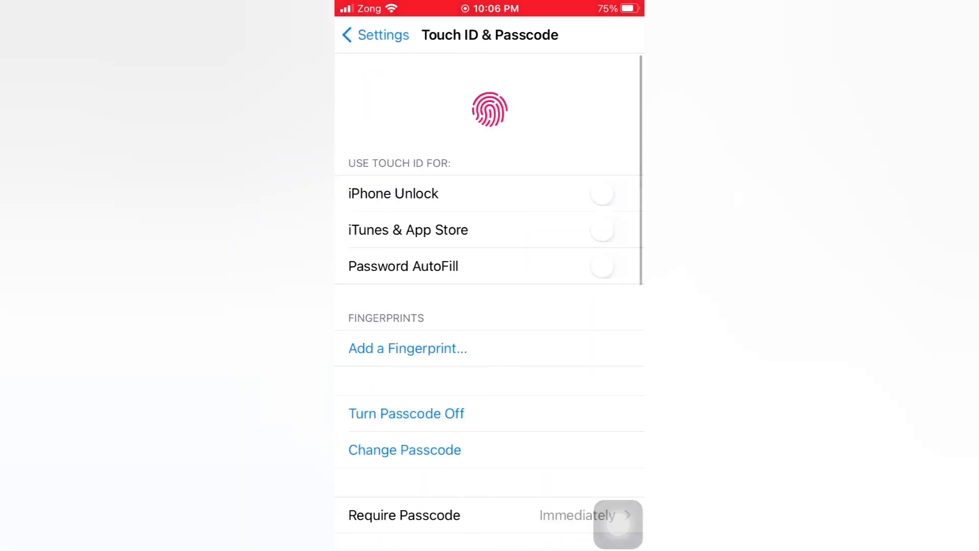
- Lock the iPhone to check for the text passcode field, then open the Emergency dialer
left_click(375, 35)
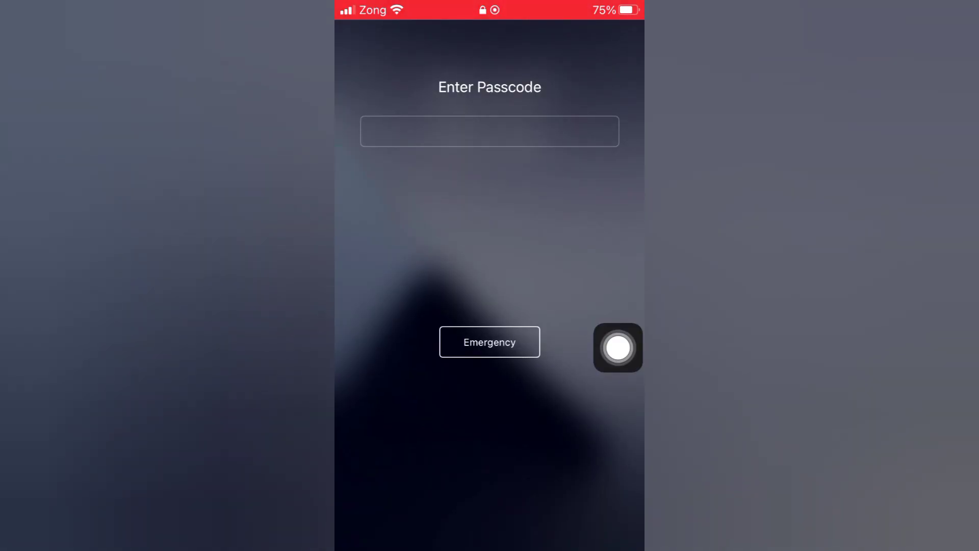
left_click(489, 341)
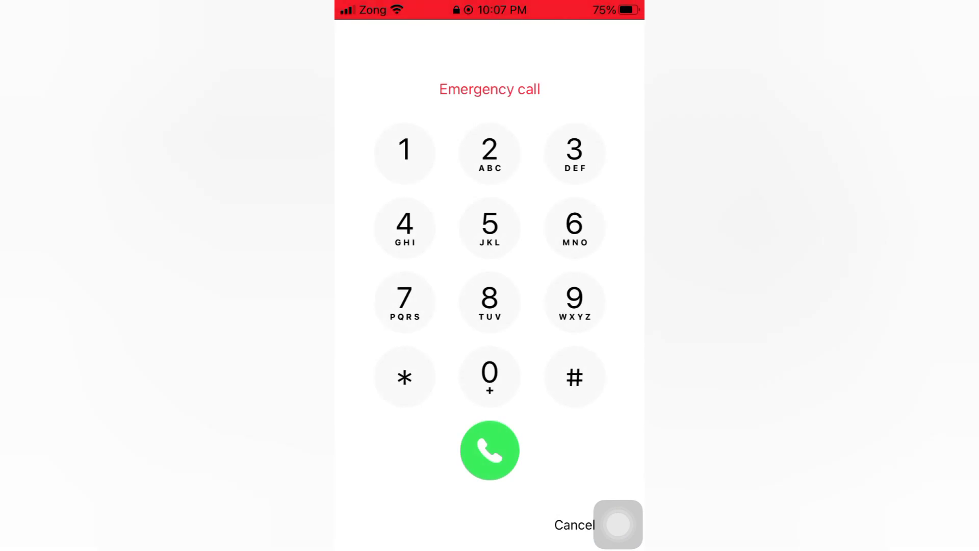